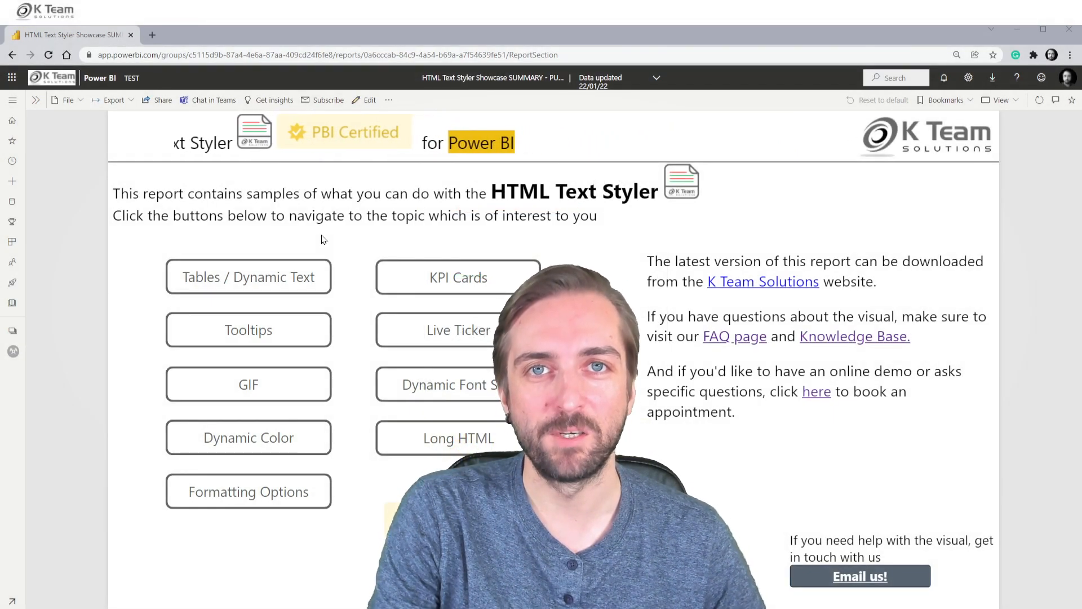
# - Navigate from the main page into the Tables / Dynamic Text showcase, landing on the KPI Cards page
pyautogui.click(248, 277)
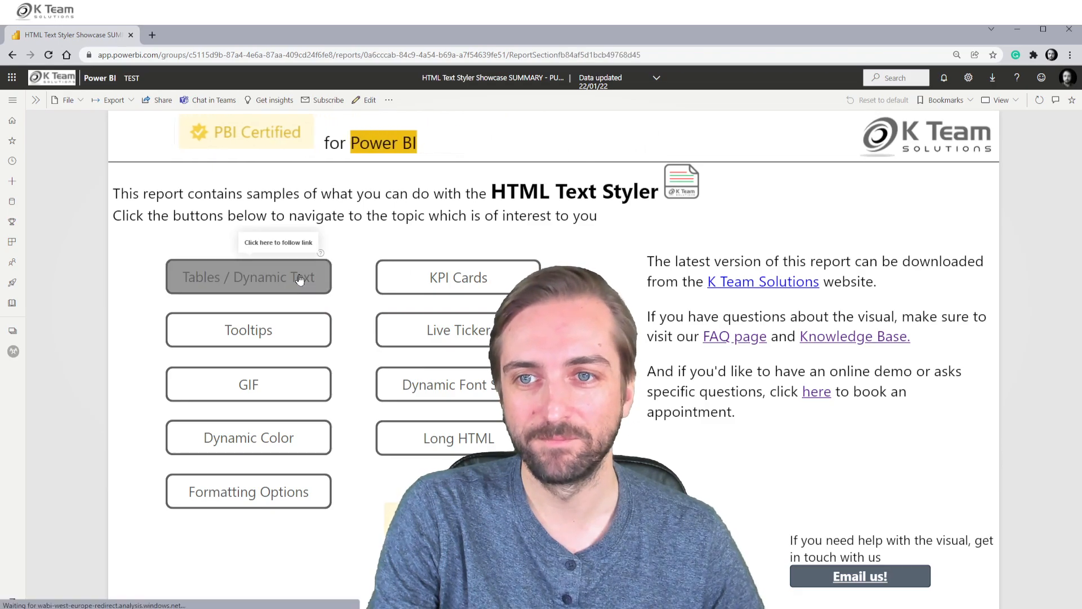
pyautogui.click(248, 277)
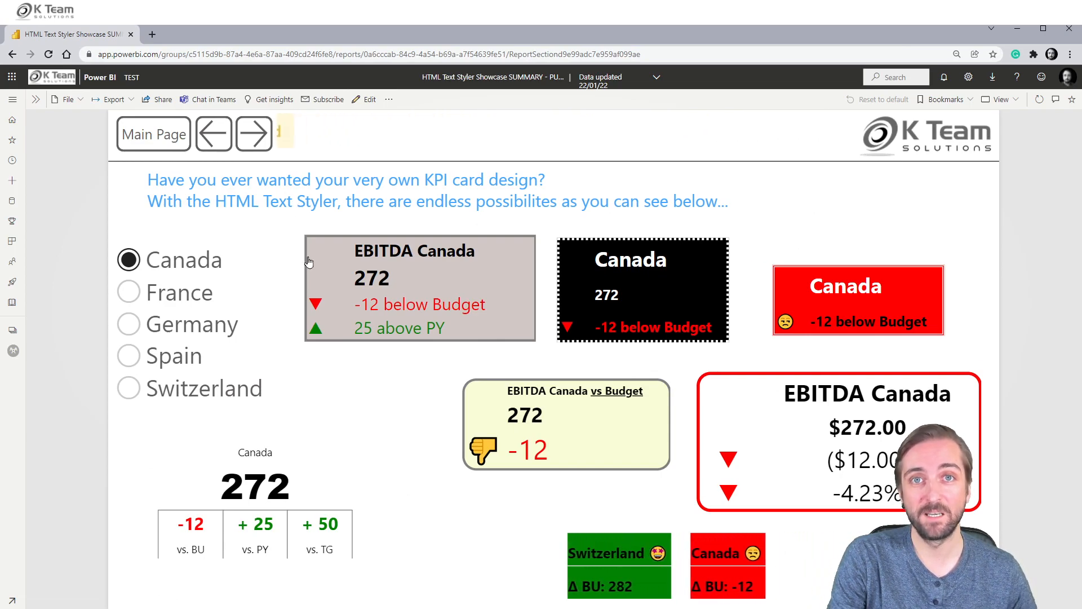
# - Show the EBITDA KPI cards for France, then Germany, and advance to the tooltips page
pyautogui.click(128, 291)
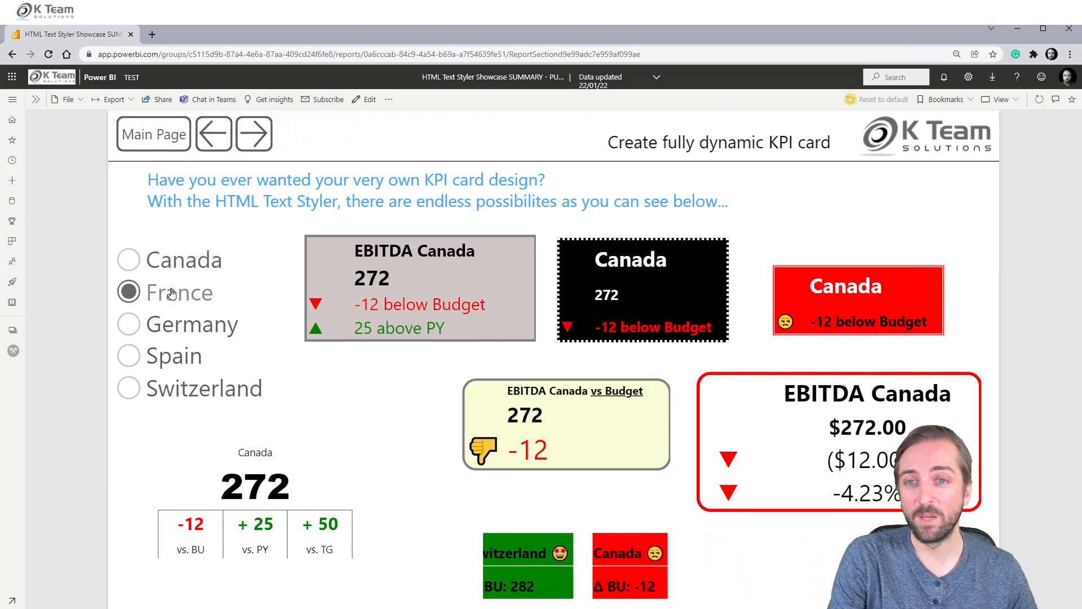
pyautogui.click(129, 324)
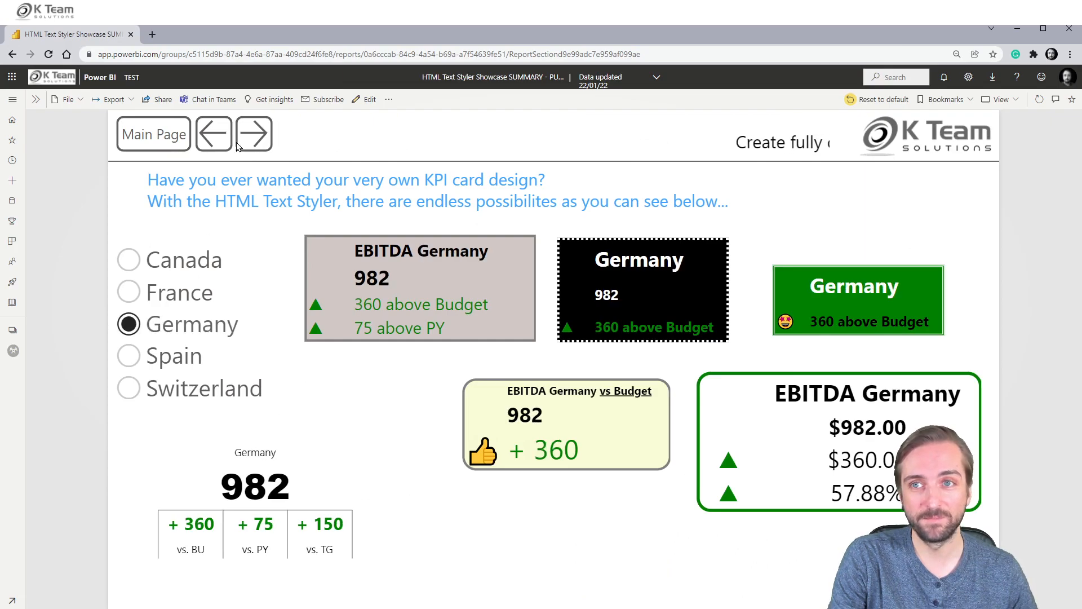
pyautogui.click(253, 134)
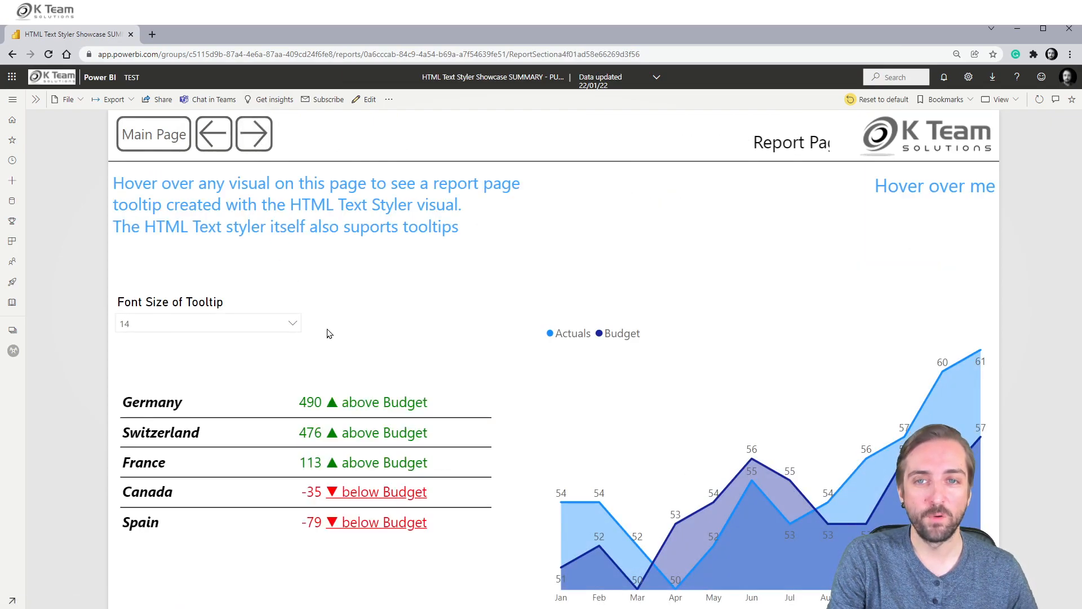
pyautogui.moveTo(352, 405)
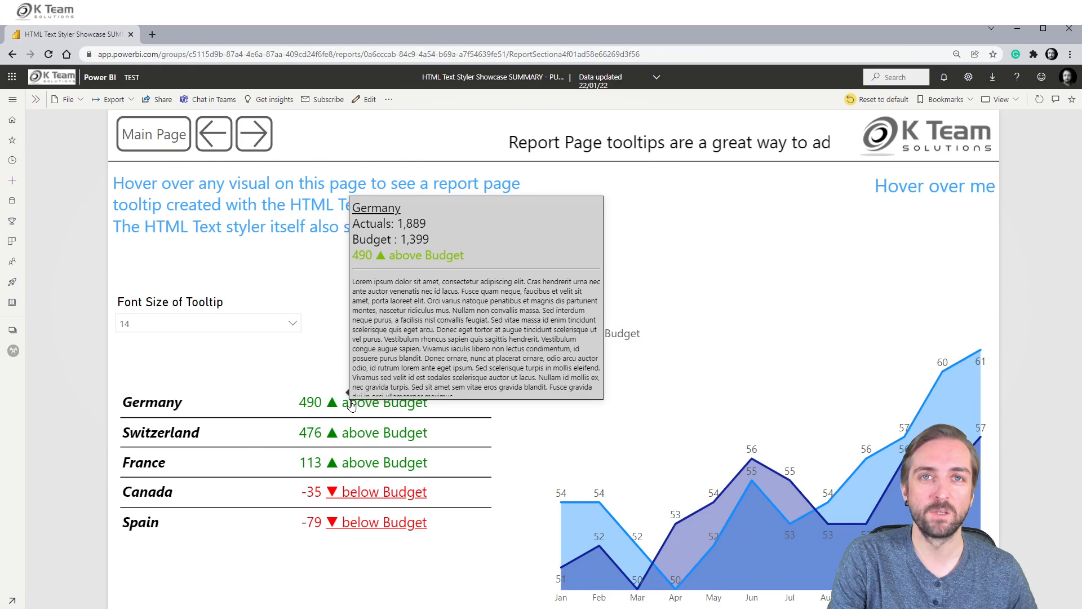
pyautogui.moveTo(349, 436)
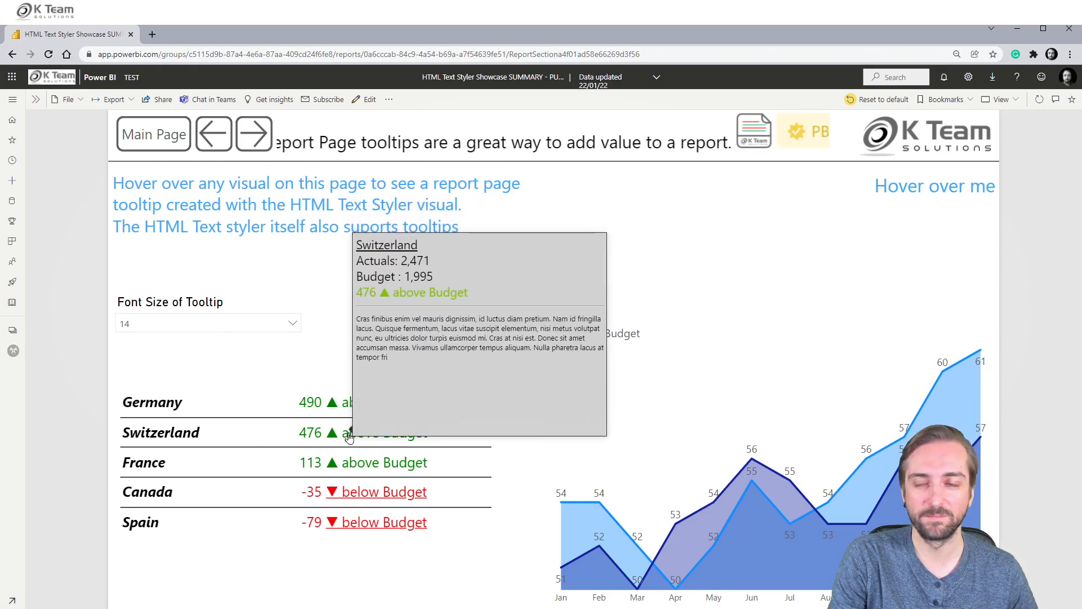
# - Advance past the tooltips and live ticker pages to the Formatting Options anchor-links page
pyautogui.click(254, 134)
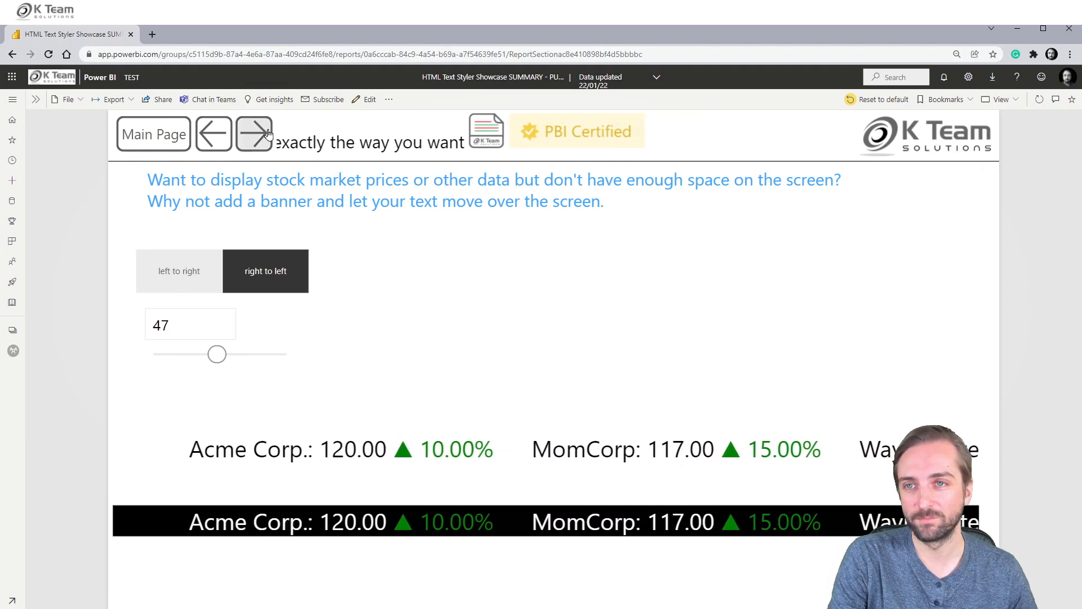
pyautogui.click(253, 134)
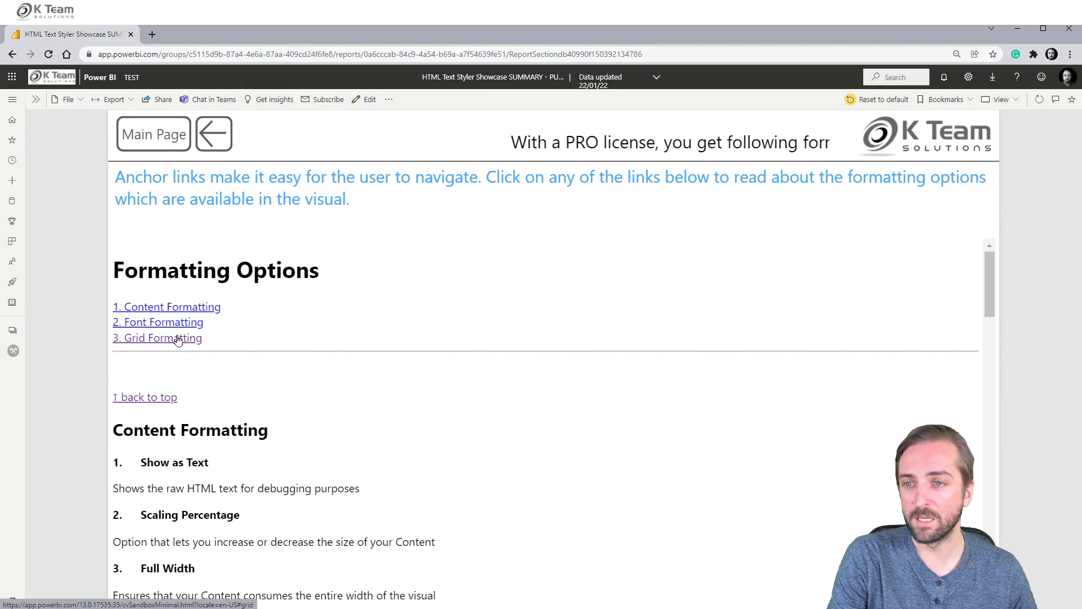
# - Jump to the '3. Grid Formatting' section, then return to the report's main page
pyautogui.click(157, 338)
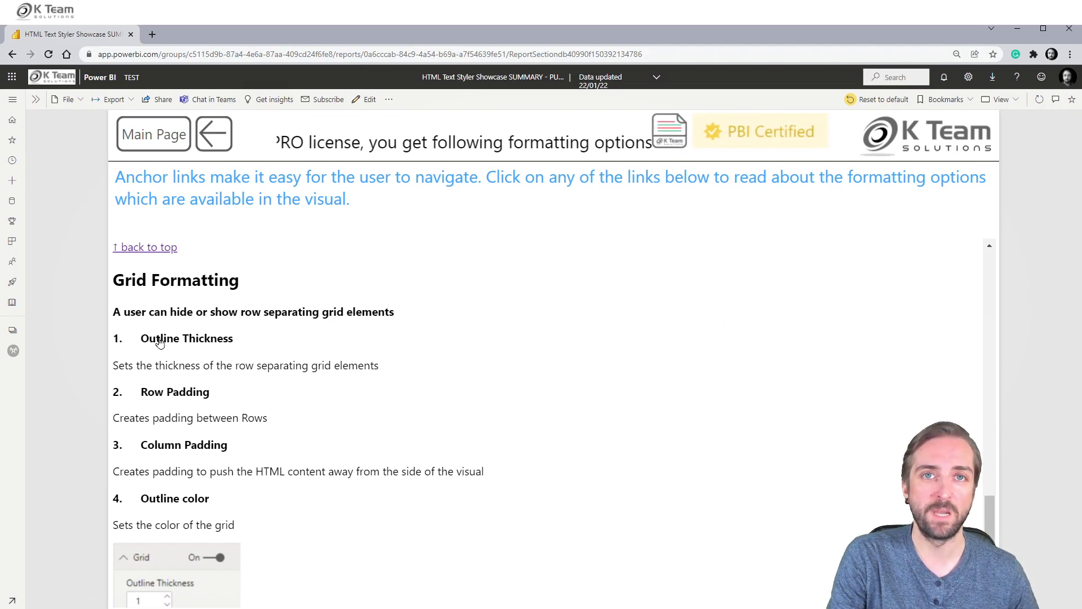
pyautogui.click(153, 134)
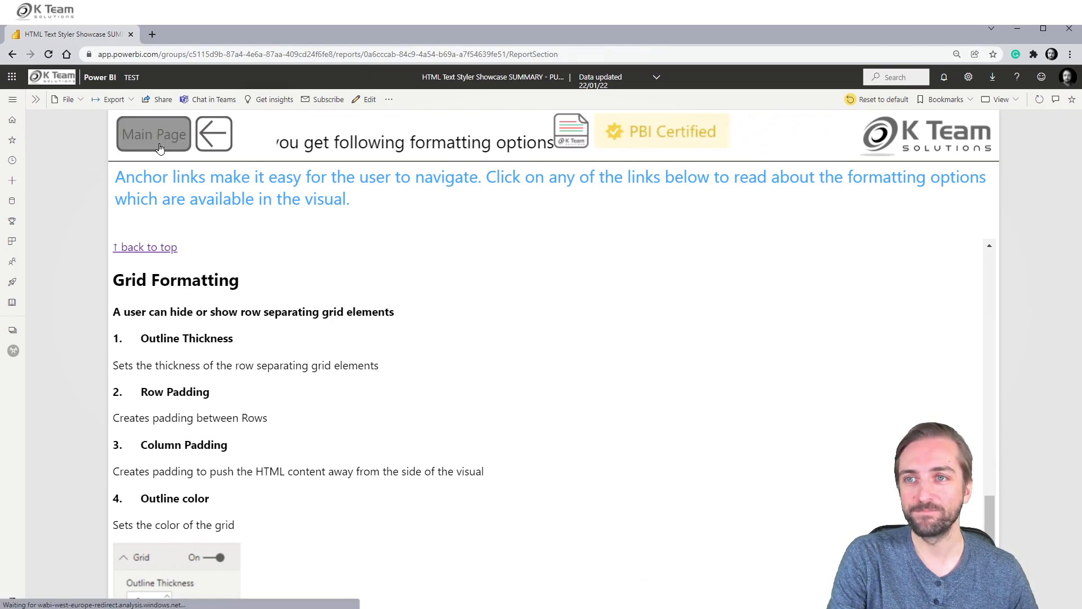
pyautogui.click(153, 134)
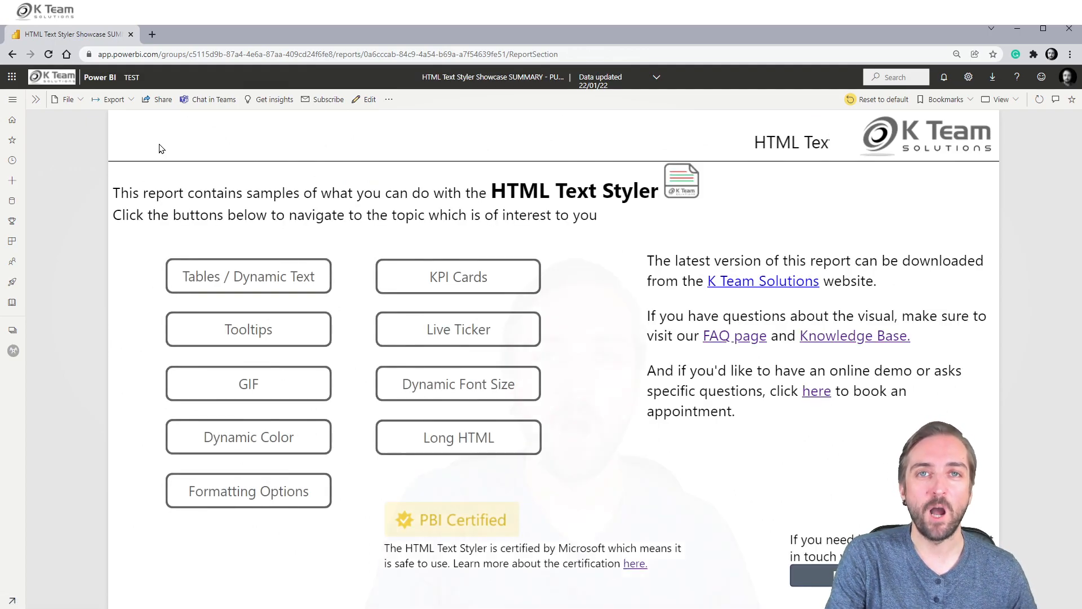